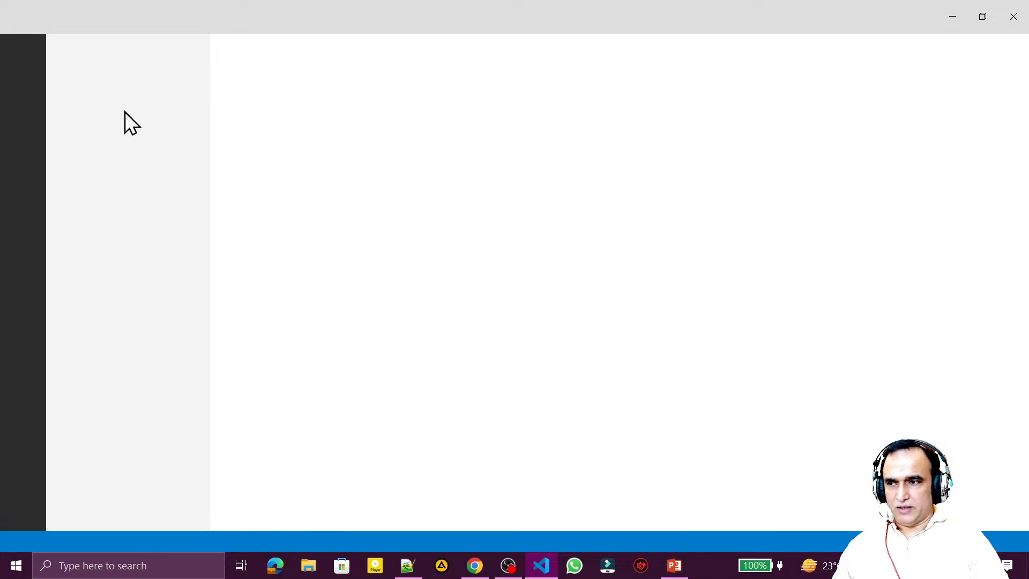
pyautogui.moveTo(338, 236)
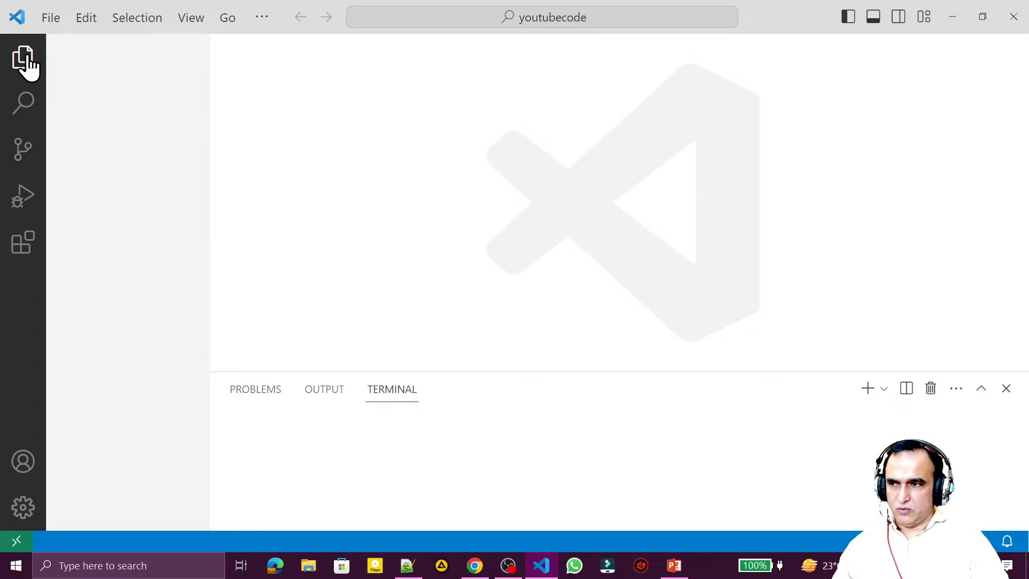
# - Show the Explorer panel for the youtubecode project
pyautogui.click(23, 58)
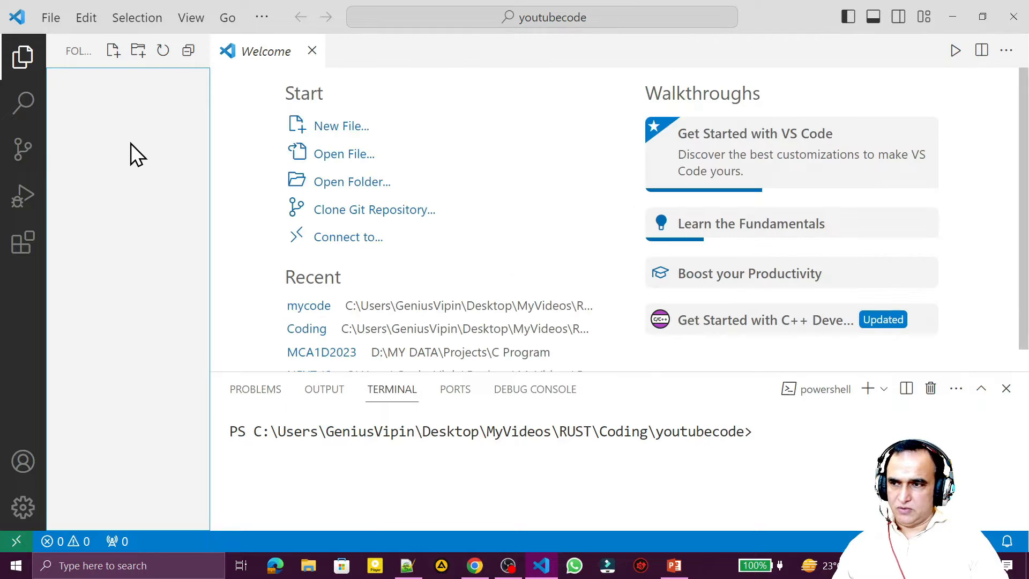
pyautogui.moveTo(23, 244)
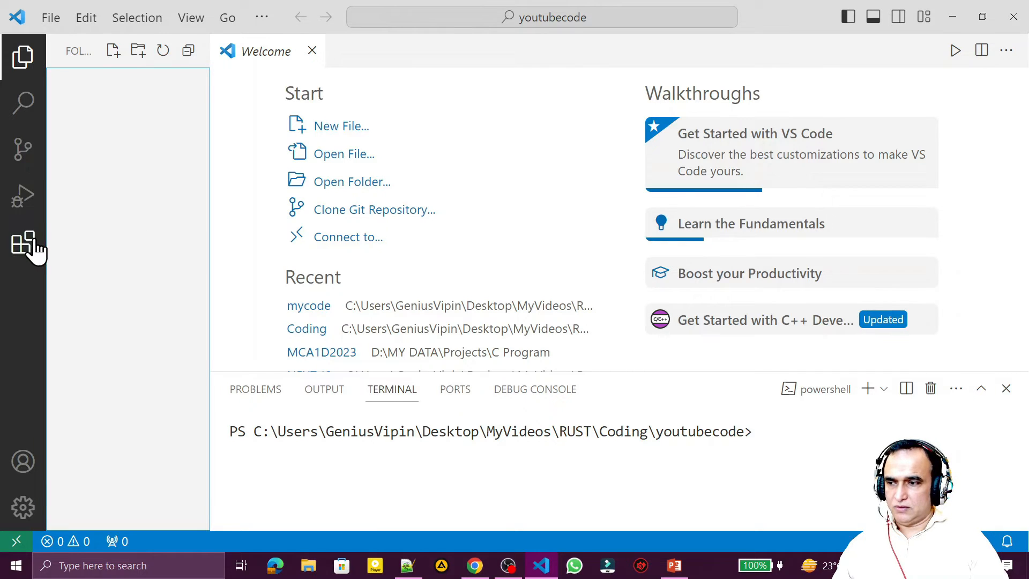
# - Search extensions for 'rust' and review the rust-analyzer details page, already enabled
pyautogui.click(23, 244)
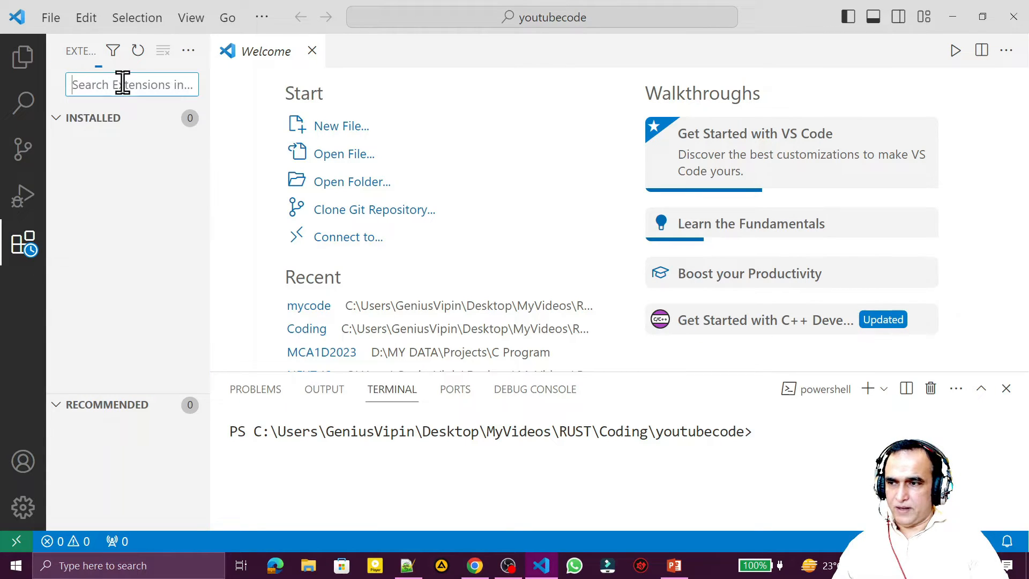
pyautogui.write('rust')
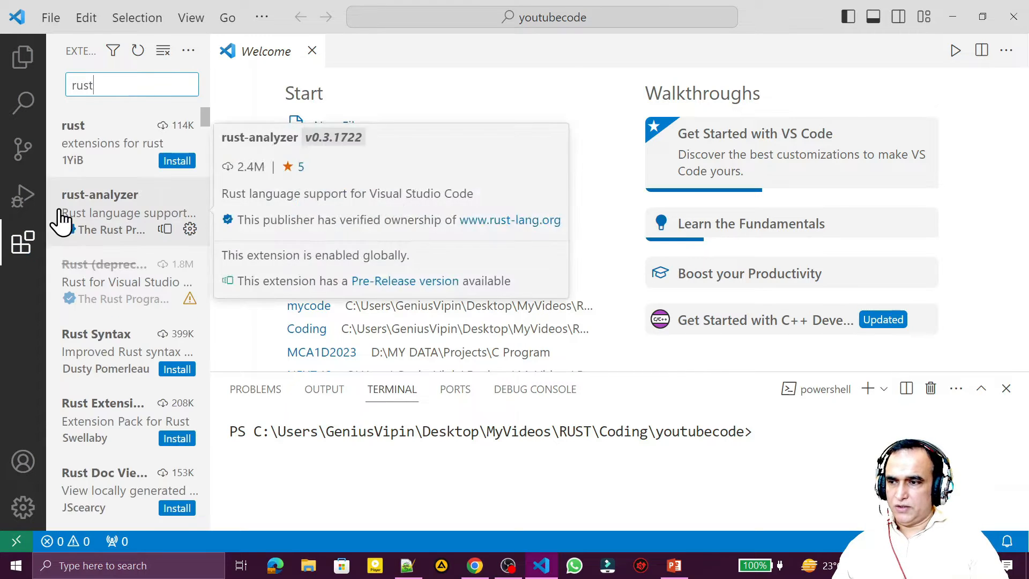
pyautogui.moveTo(138, 223)
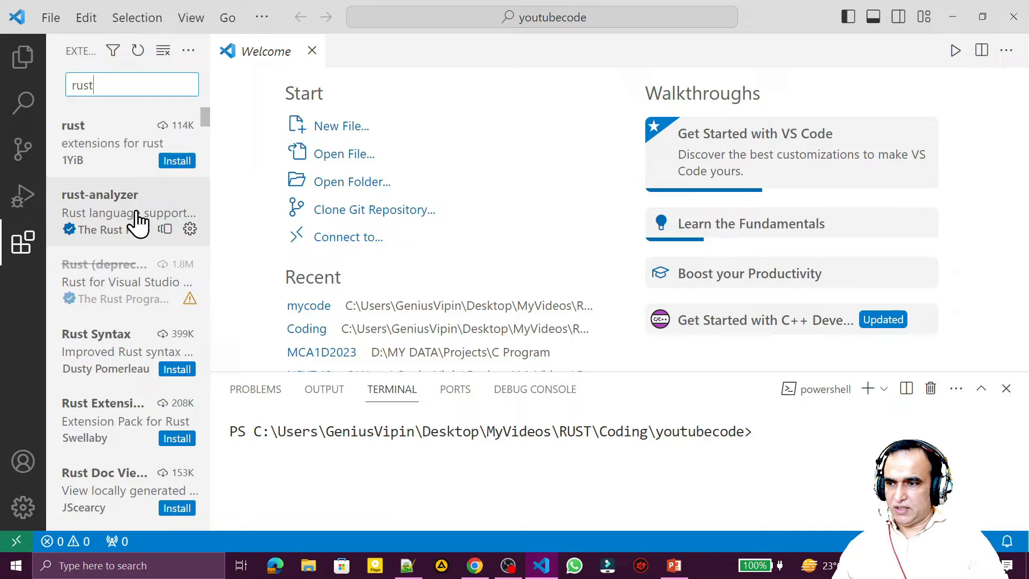
pyautogui.click(118, 210)
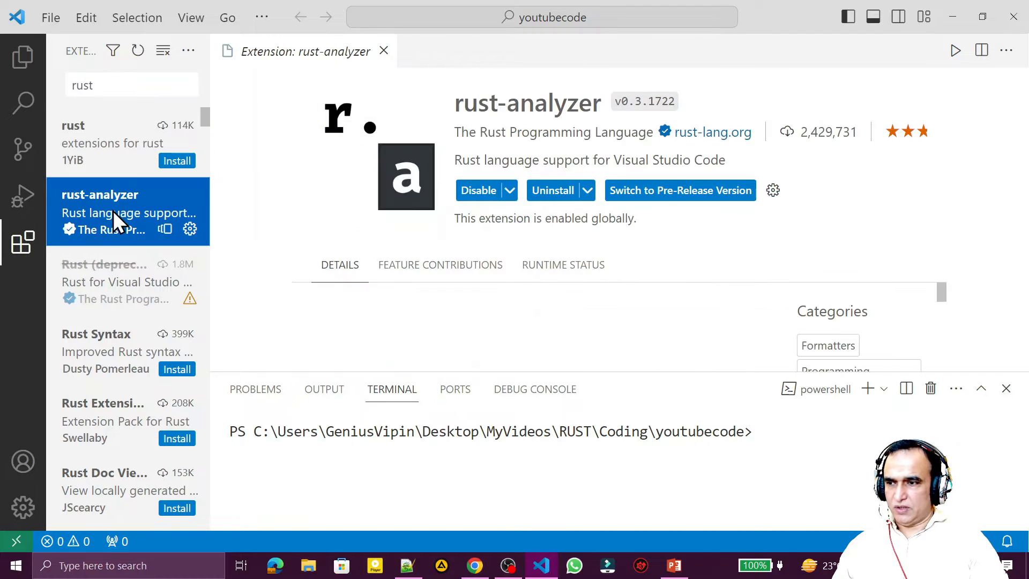
pyautogui.scroll(-3)
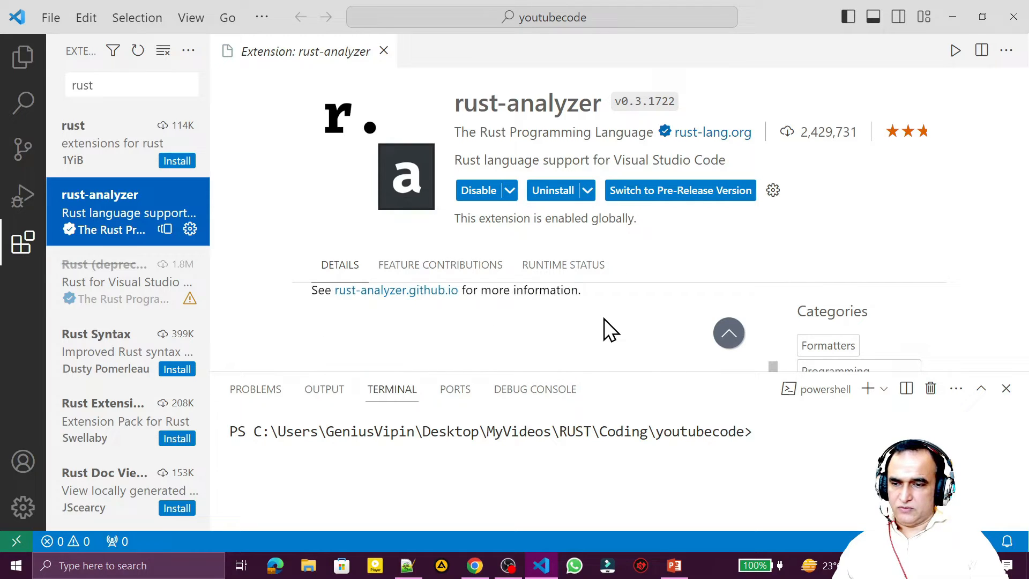
pyautogui.scroll(-3)
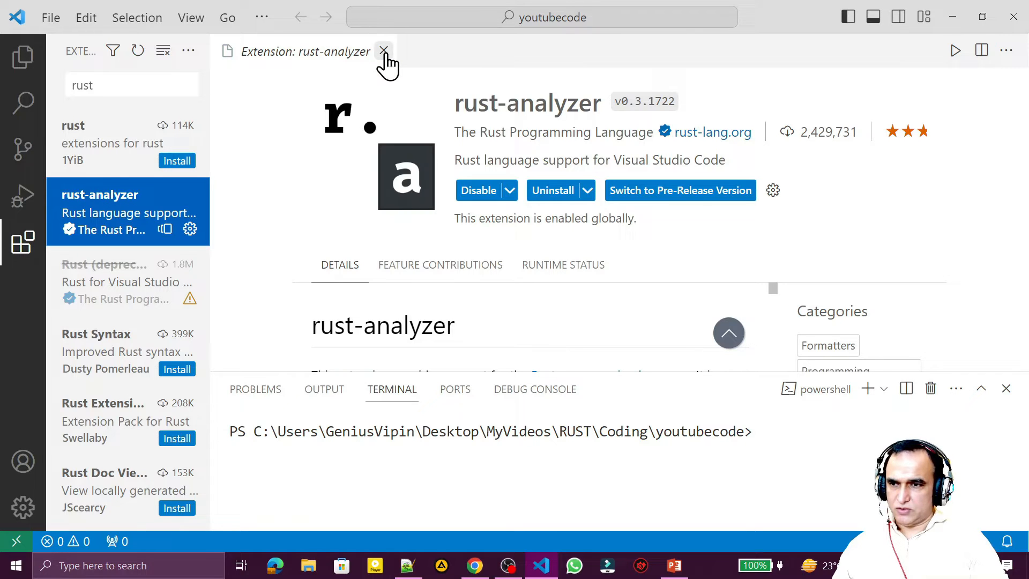
# - Close the rust-analyzer page and list the folder contents with dir, showing it empty
pyautogui.click(385, 52)
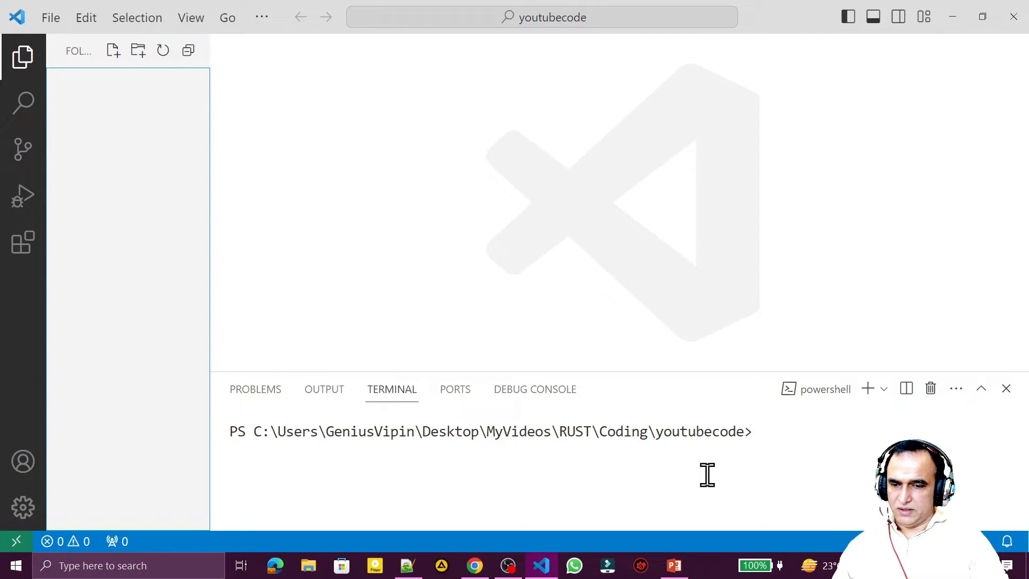
pyautogui.write('dir')
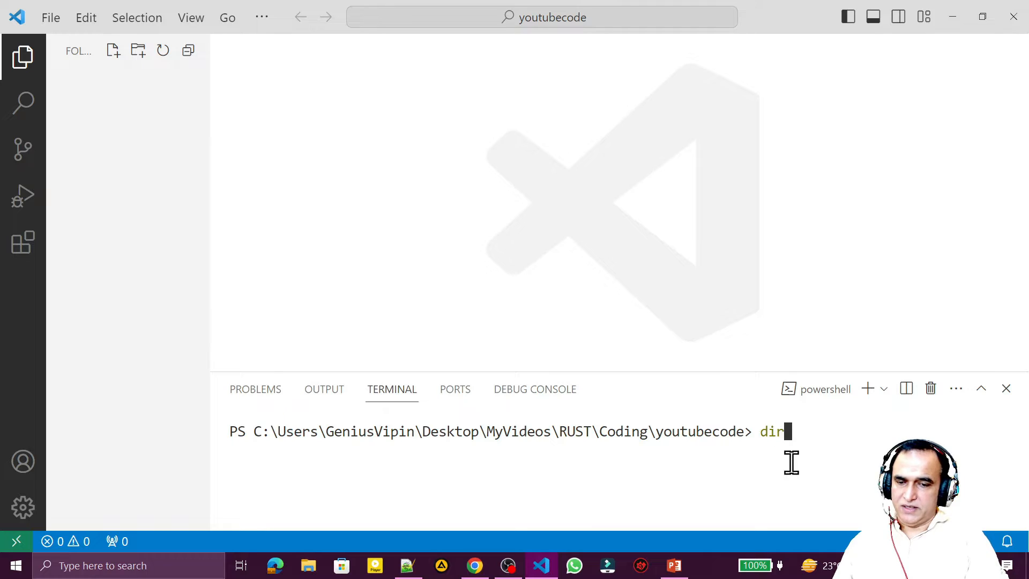
pyautogui.press('Enter')
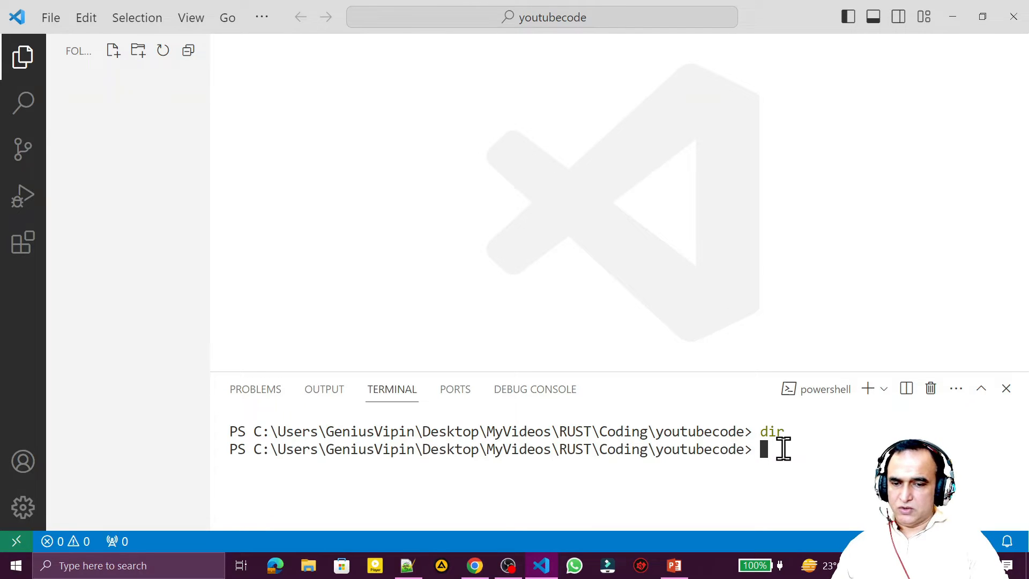
# - Reopen the youtubecode folder as the workspace via File > Open Folder
pyautogui.click(50, 17)
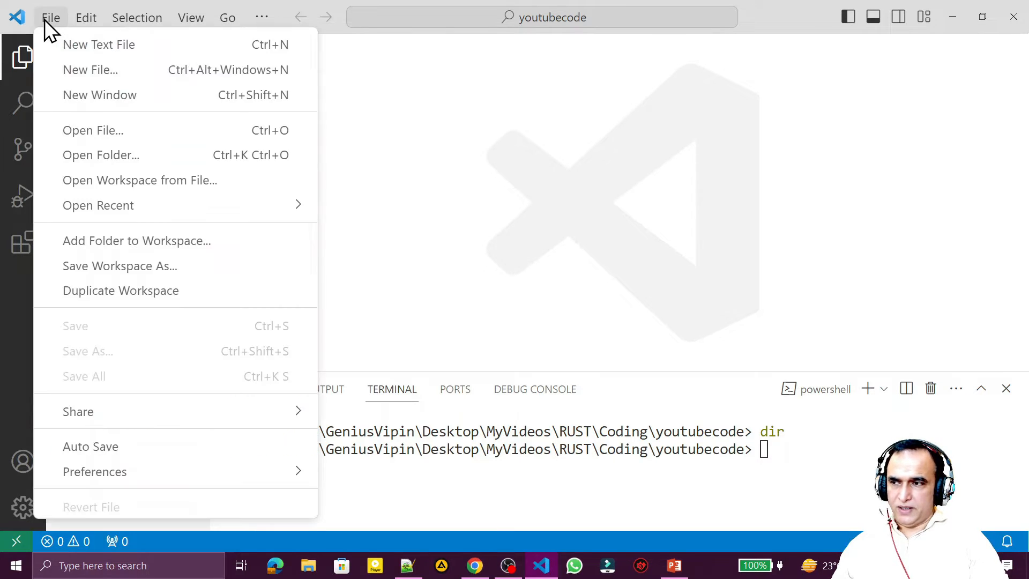
pyautogui.moveTo(124, 154)
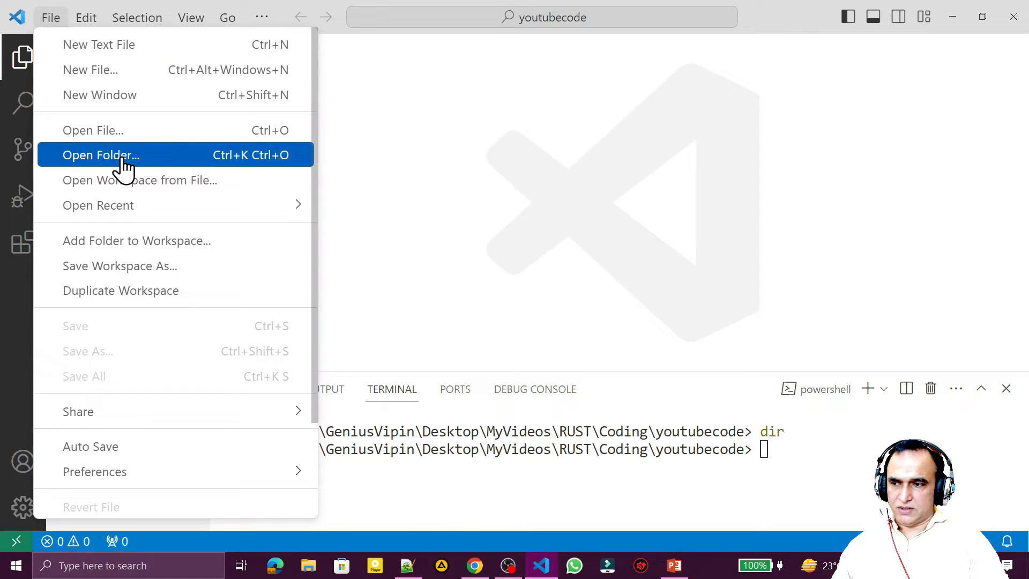
pyautogui.click(101, 154)
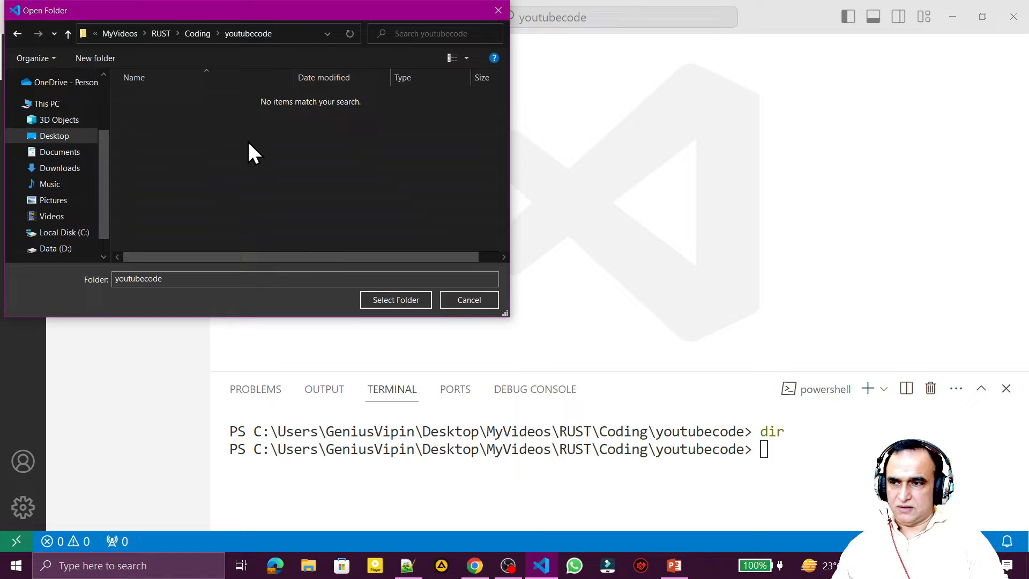
pyautogui.click(469, 299)
pyautogui.write('main.rs')
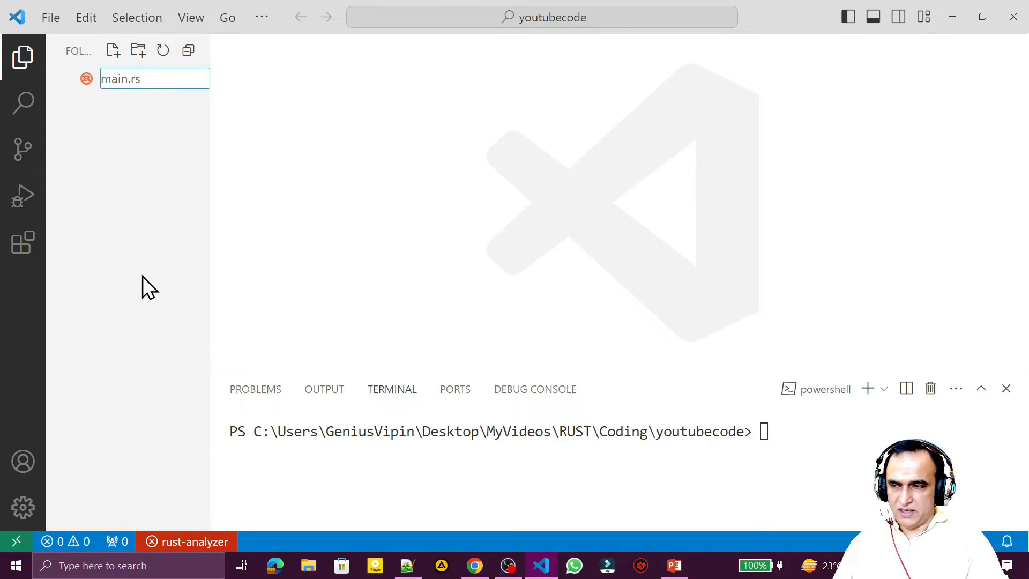
# - Create main.rs with fn main() printing "Welcome to Rust Programming World!" via println!
pyautogui.press('Enter')
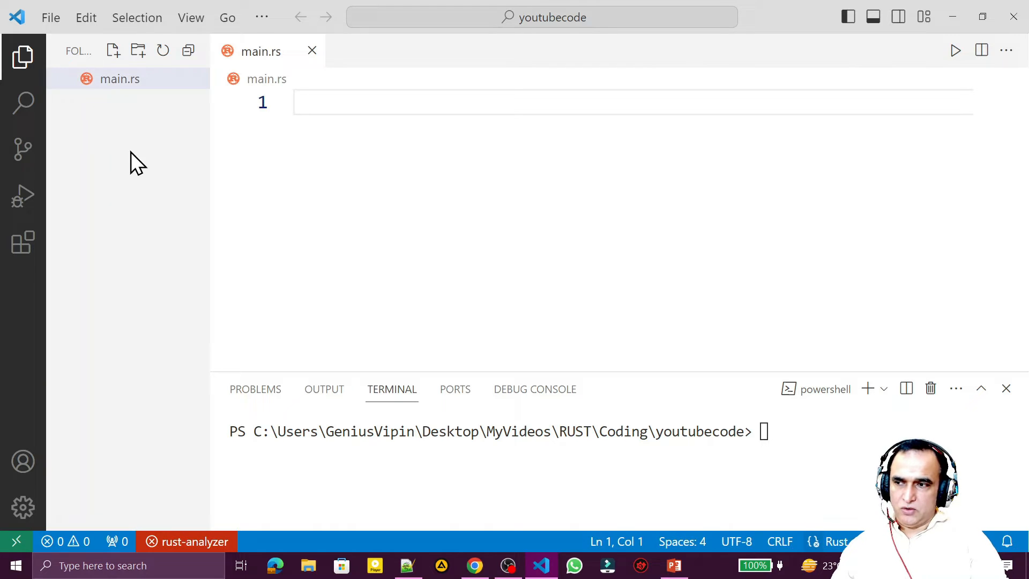
pyautogui.moveTo(101, 105)
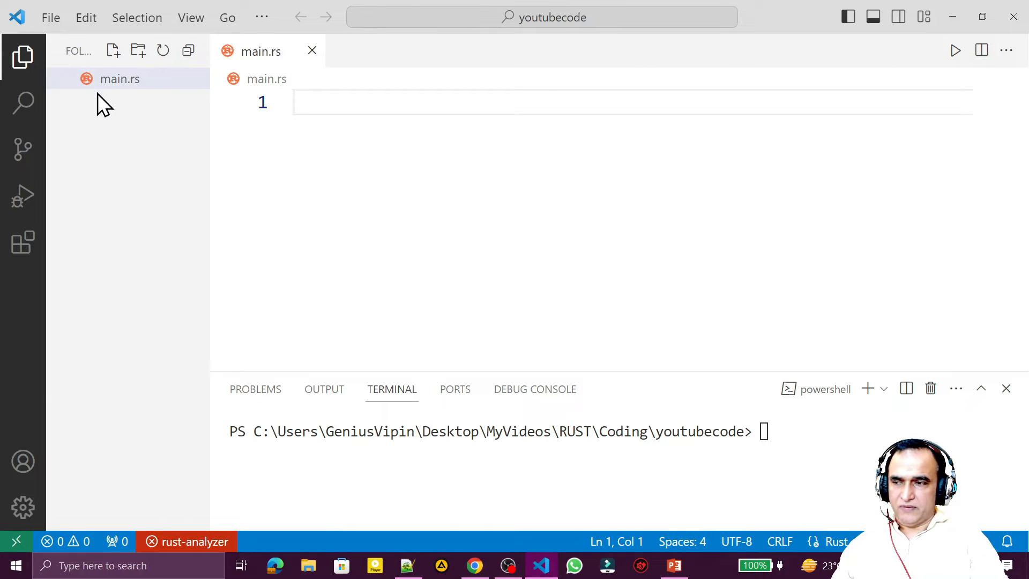
pyautogui.moveTo(138, 124)
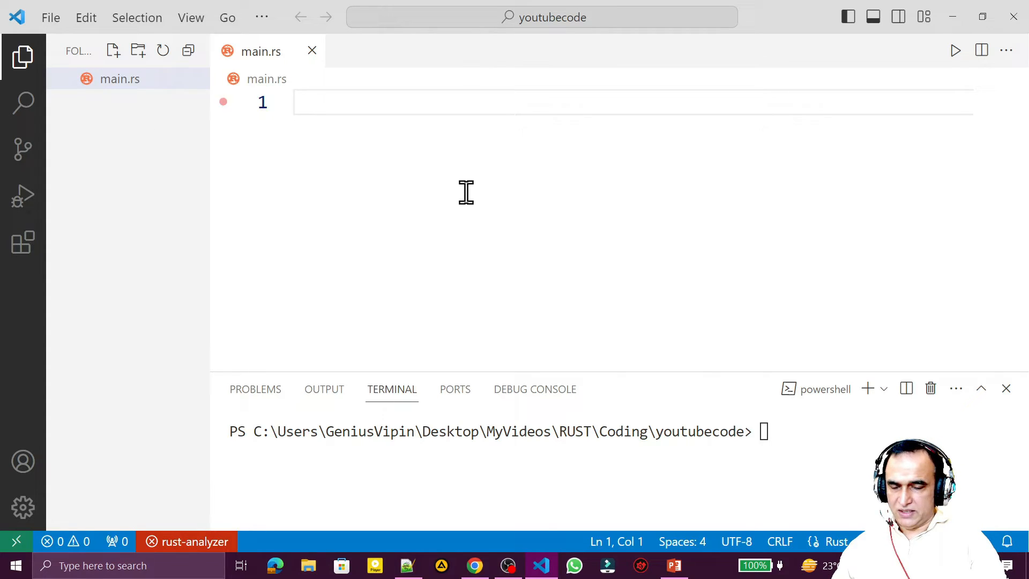
pyautogui.write('fn')
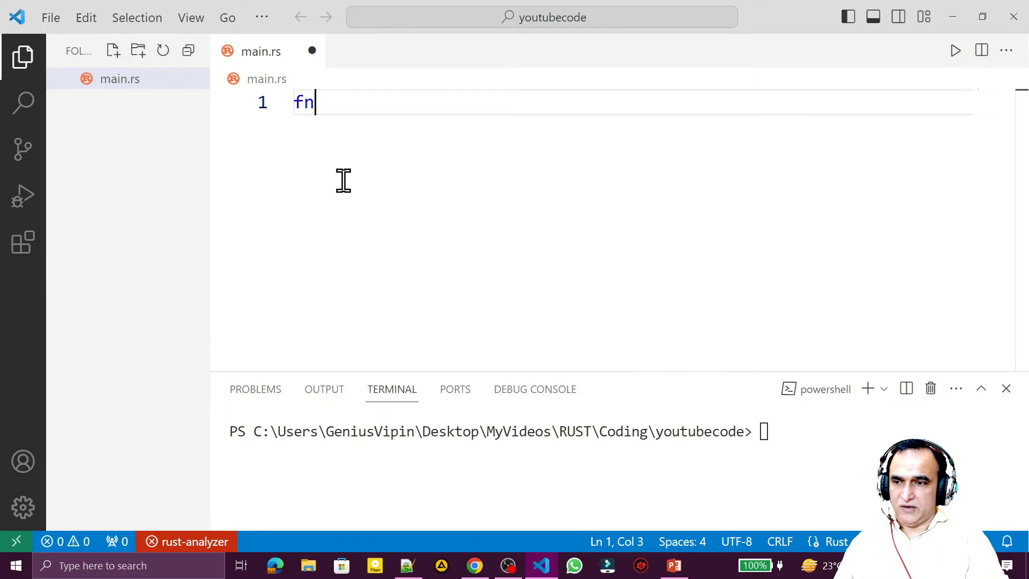
pyautogui.write('" "')
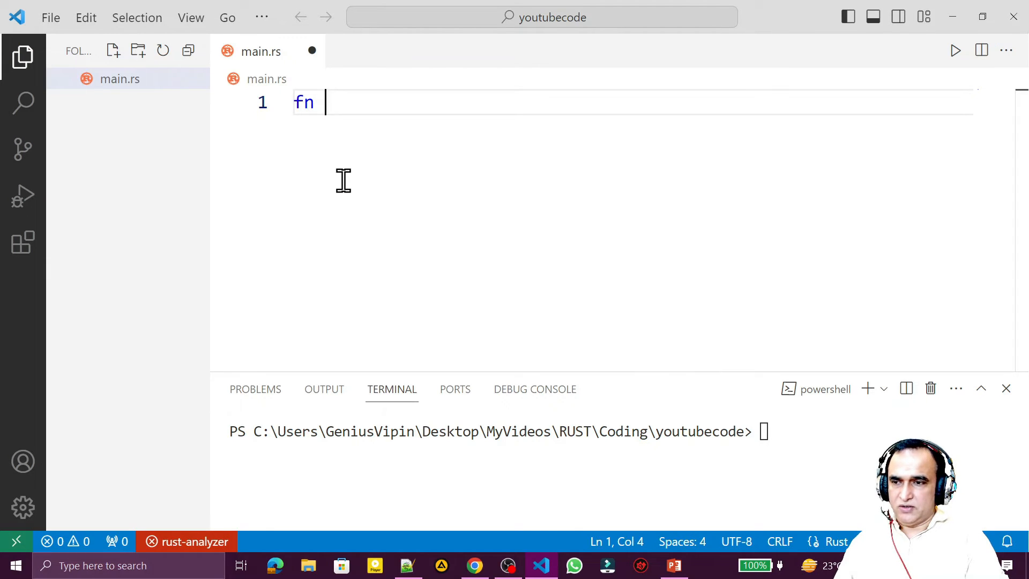
pyautogui.write('main()')
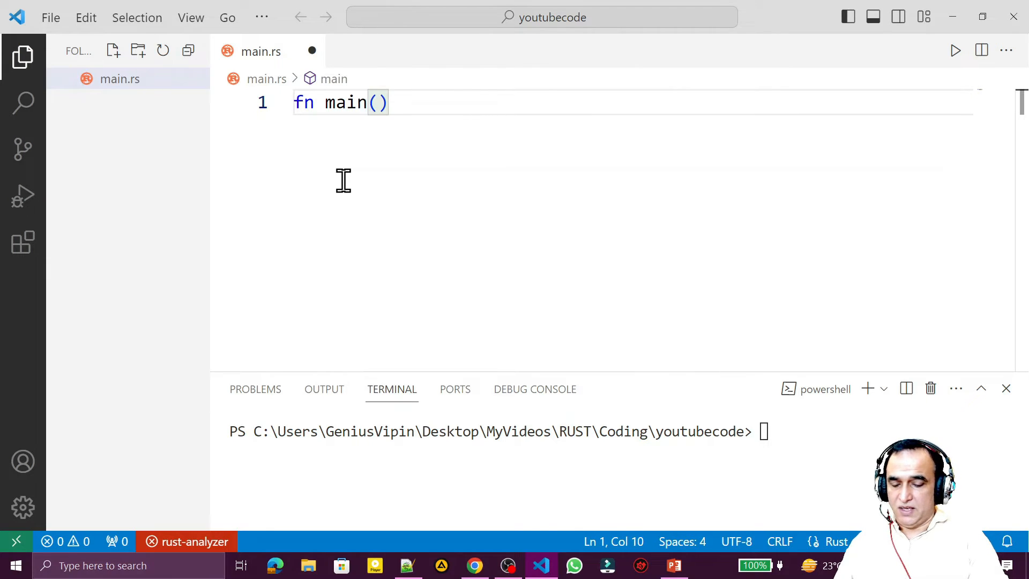
pyautogui.write('{')
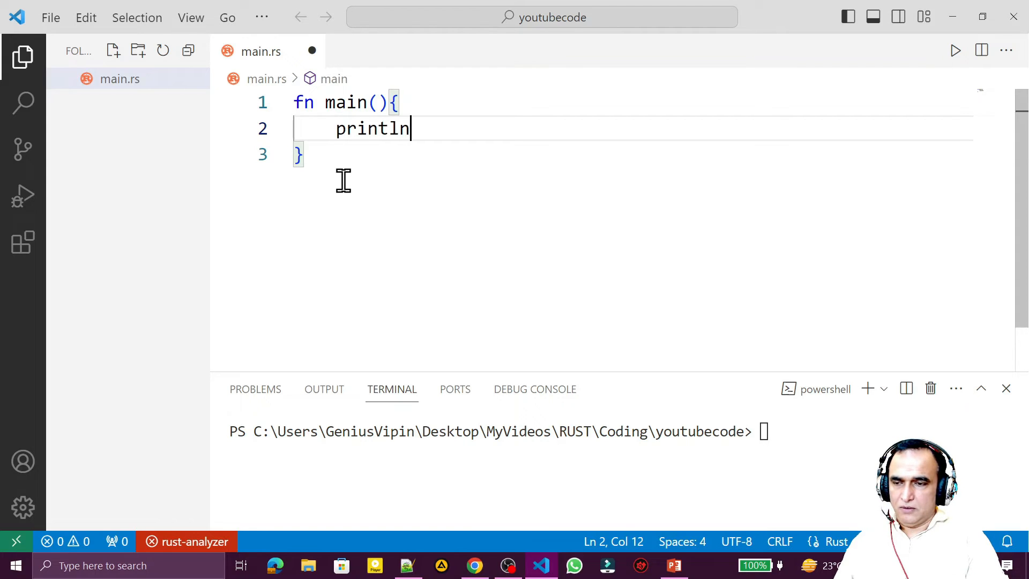
pyautogui.write('!(')
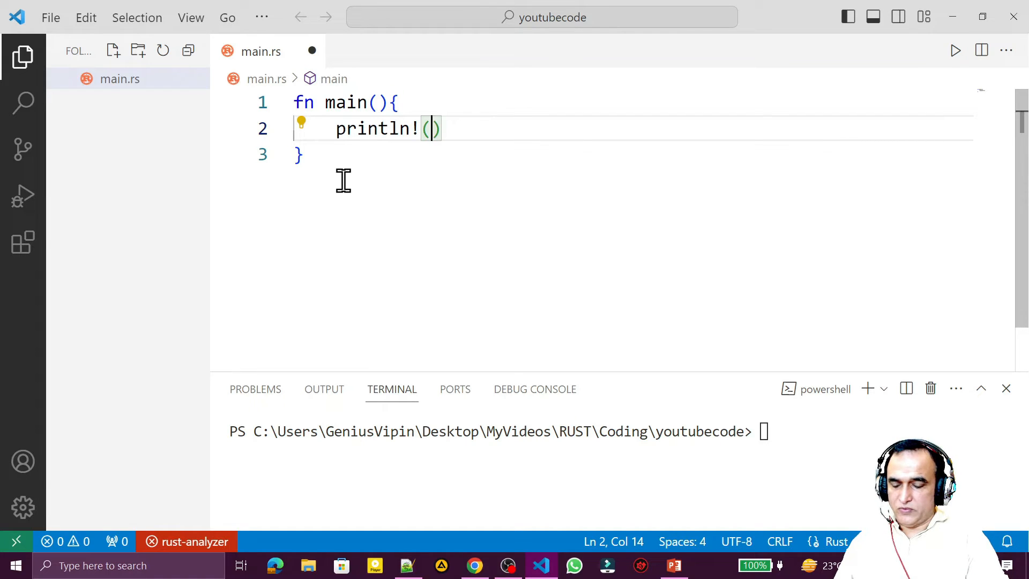
pyautogui.write('Wl"')
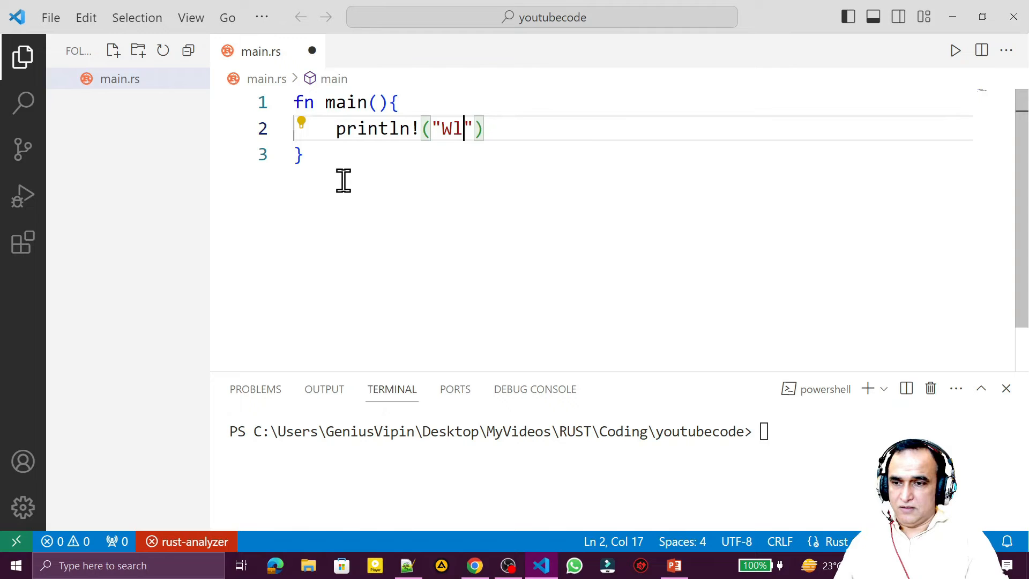
pyautogui.write('elcome to Rust Programming')
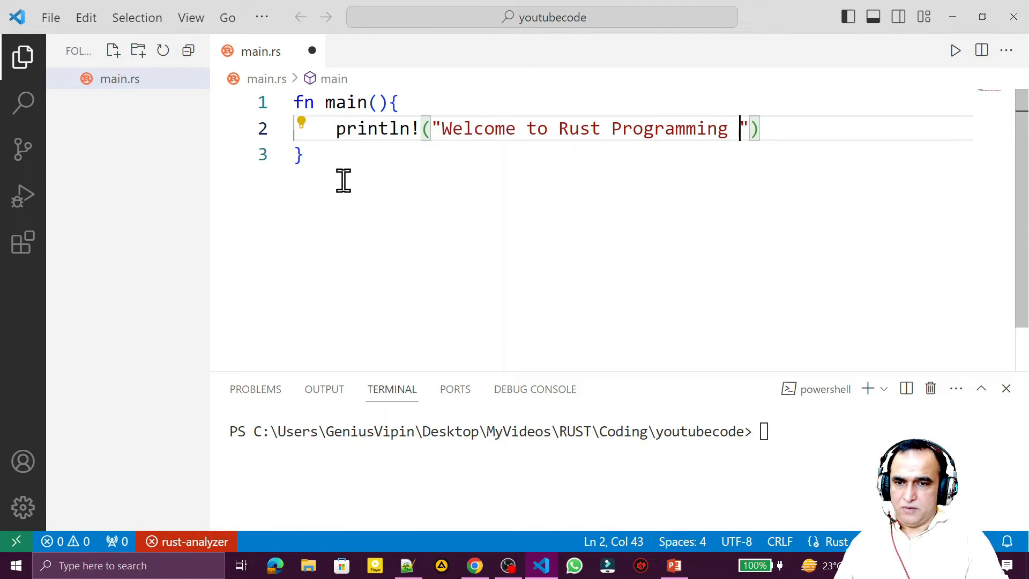
pyautogui.write('World!')
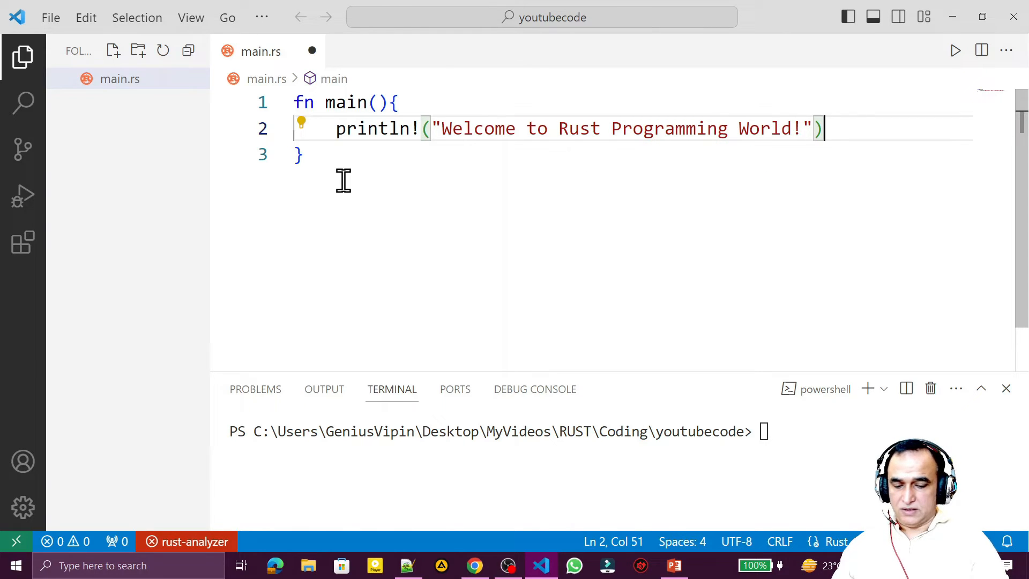
pyautogui.write(';')
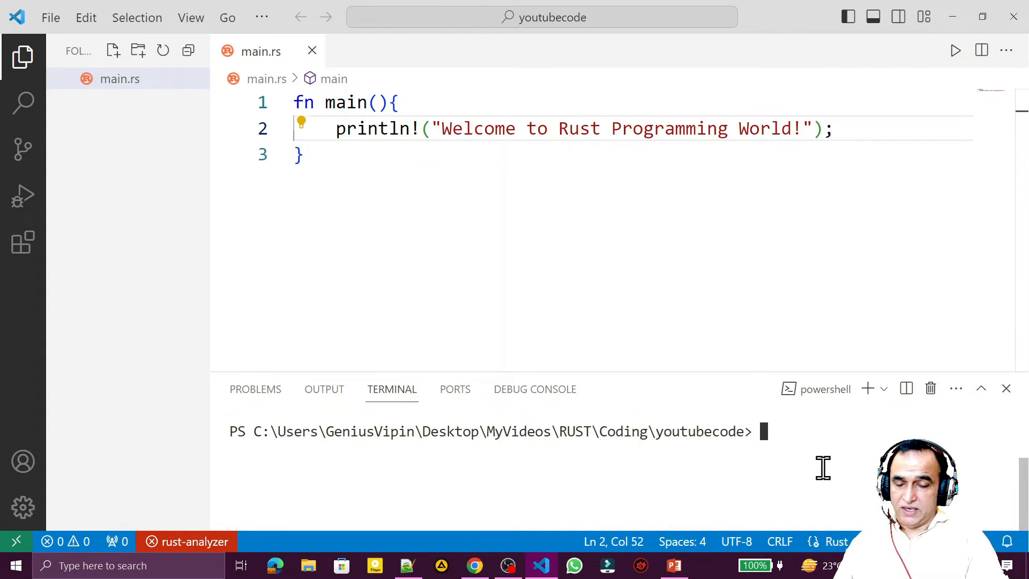
# - Compile with rustc .\main.rs in the terminal, producing main.exe and main.pdb
pyautogui.write('rustc')
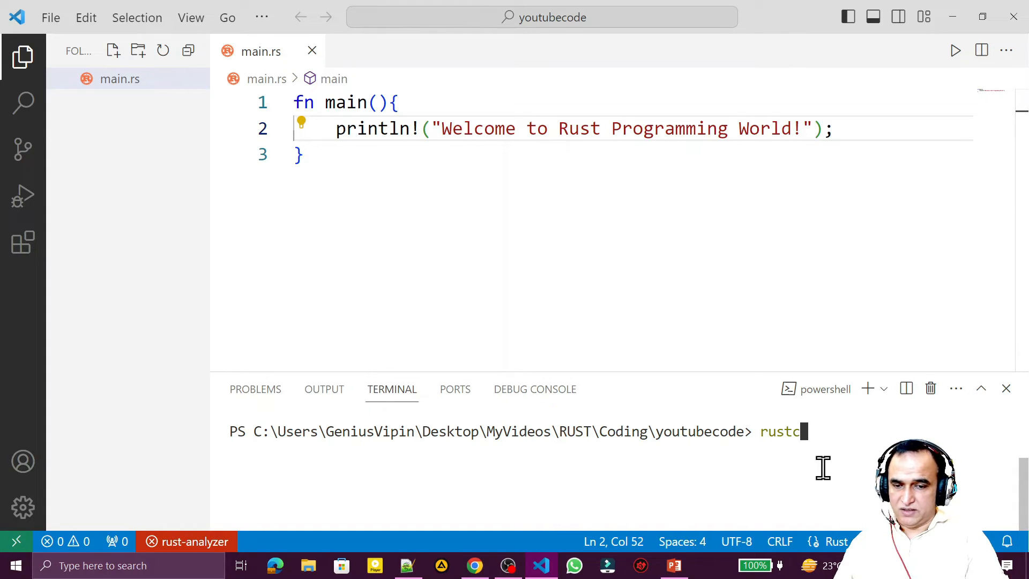
pyautogui.write('.\\main.rs')
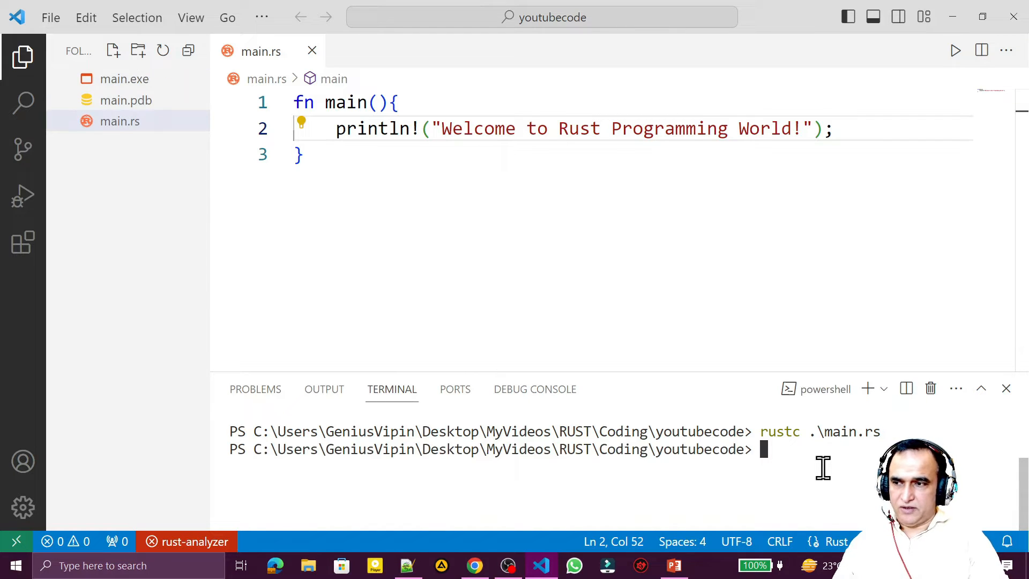
pyautogui.moveTo(125, 99)
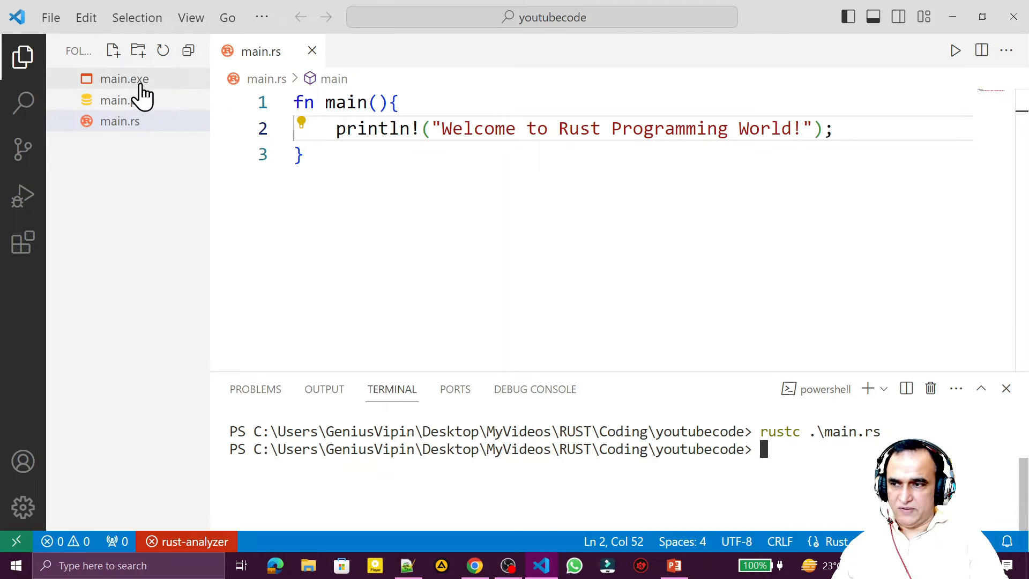
pyautogui.write('m')
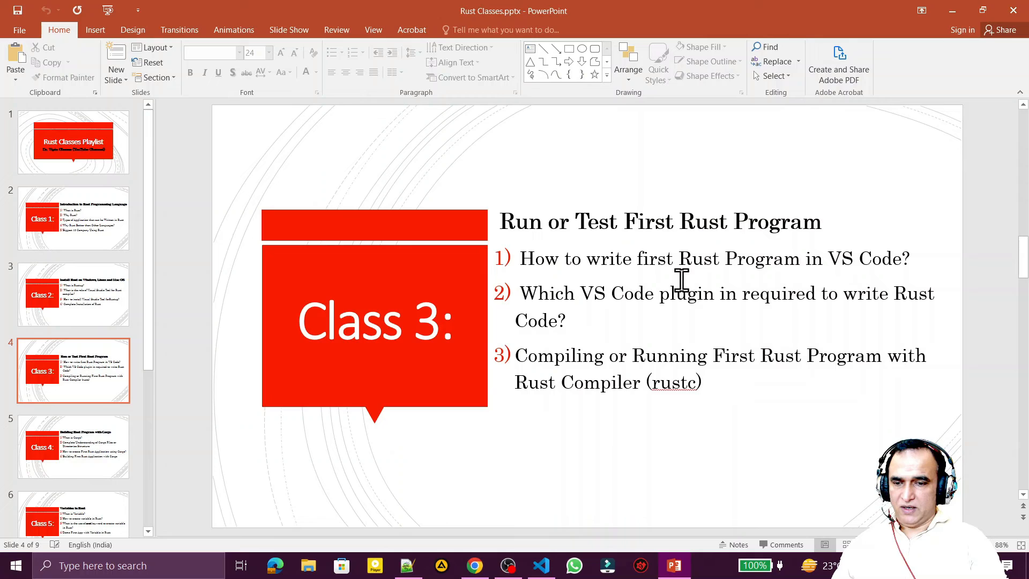
pyautogui.moveTo(787, 269)
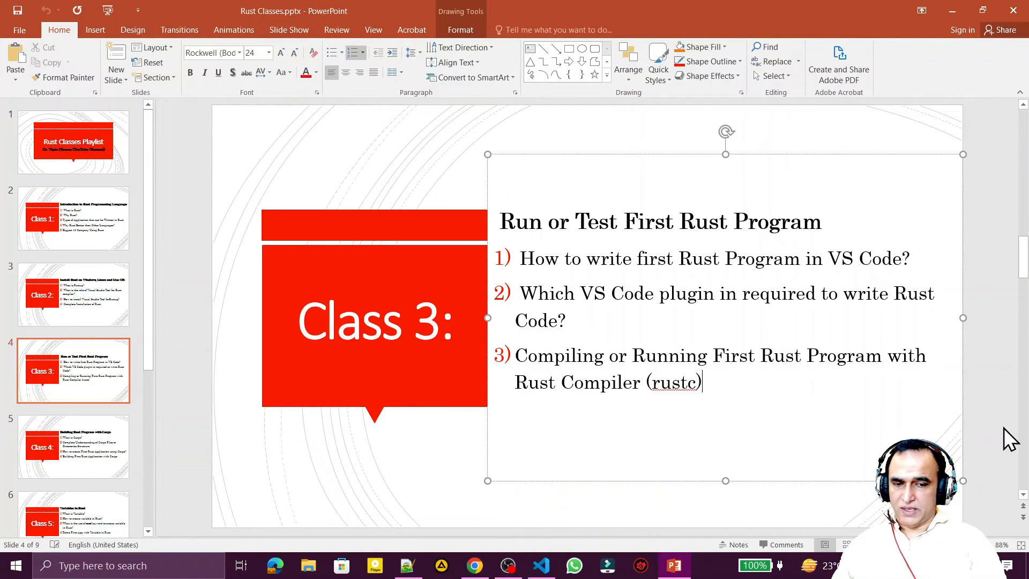
# - Go to the Class 4 slide "Building Rust Program with Cargo"
pyautogui.click(72, 445)
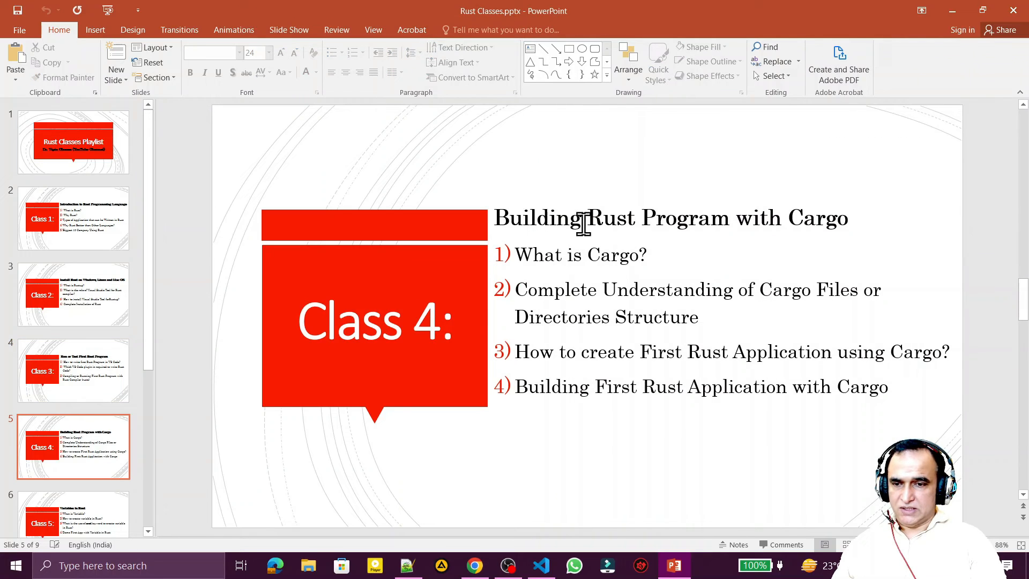